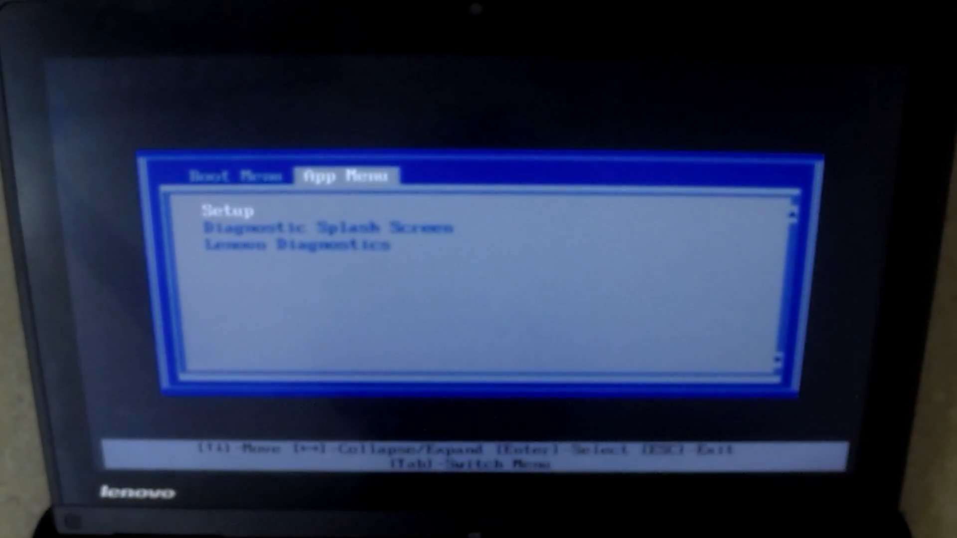
Move down the App Menu to select Lenovo Diagnostics
{"action": "key", "text": "Down"}
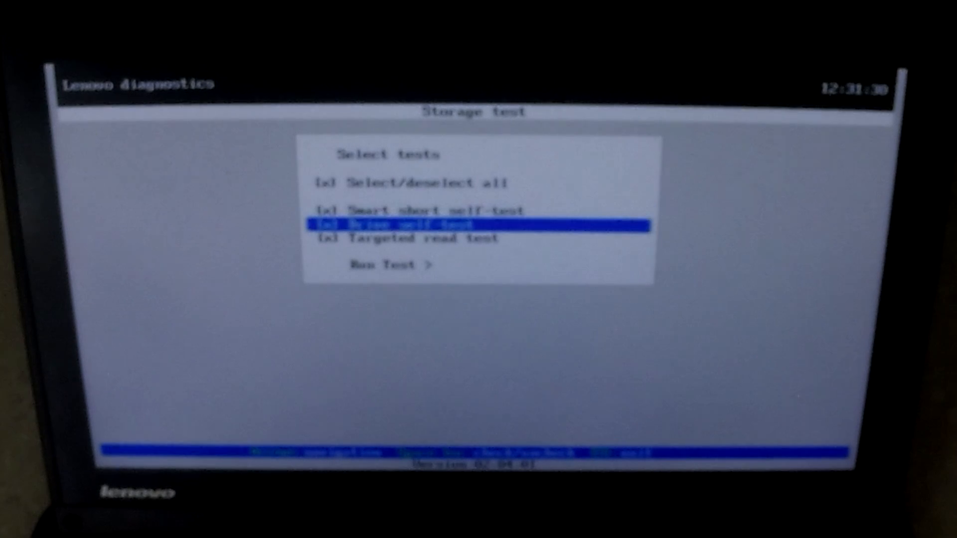
Run the storage test with Smart short self-test, Drive self-test and Targeted read test checked
{"action": "left_click", "coordinate": [384, 263]}
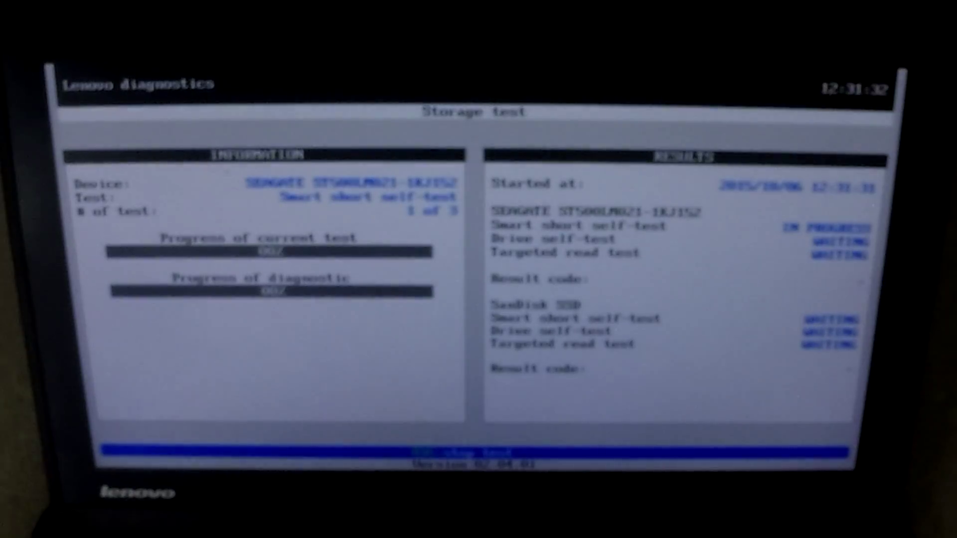